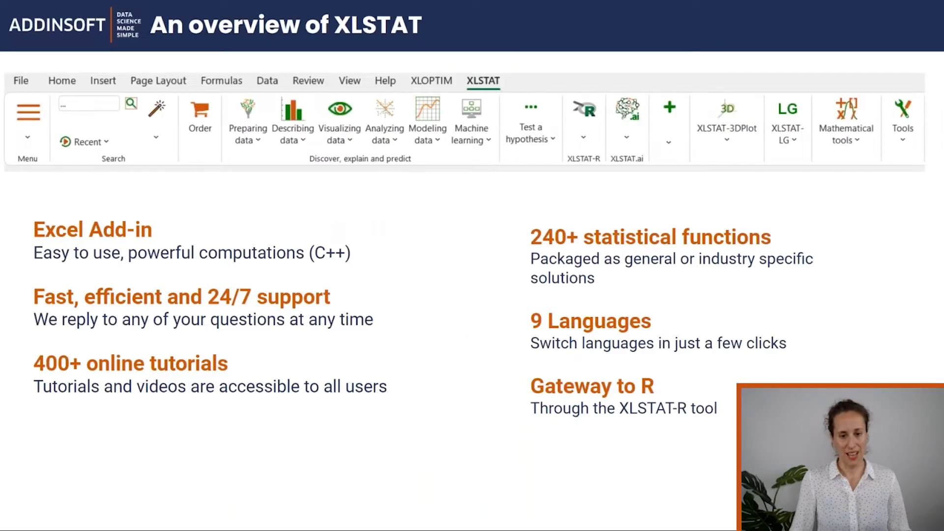
{"action": "mouse_move", "coordinate": [359, 285]}
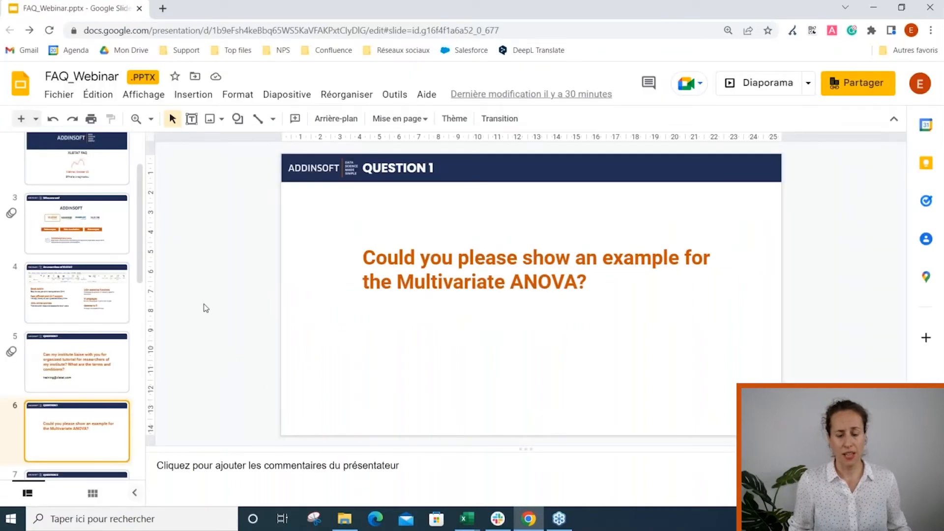
{"action": "mouse_move", "coordinate": [448, 429]}
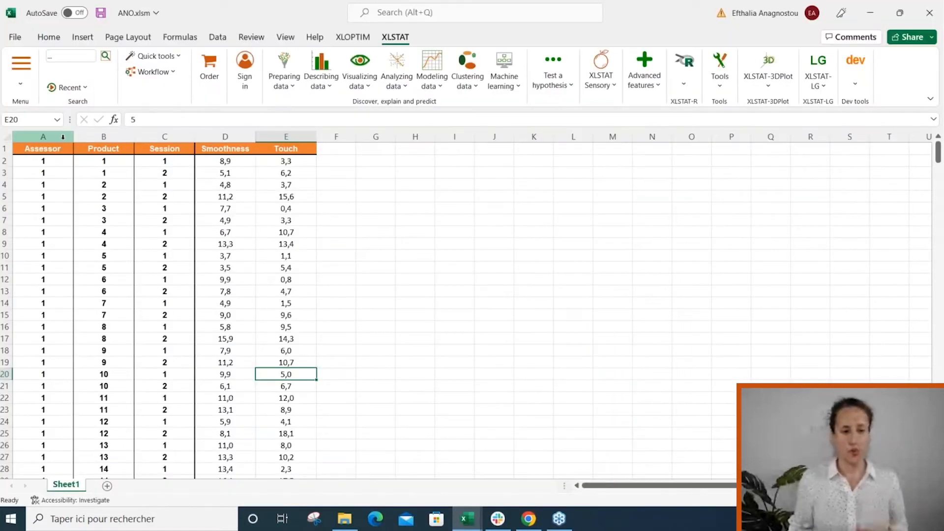
Highlight the Assessor, Product and Session factor columns and the Smoothness measurements
{"action": "left_click", "coordinate": [415, 196]}
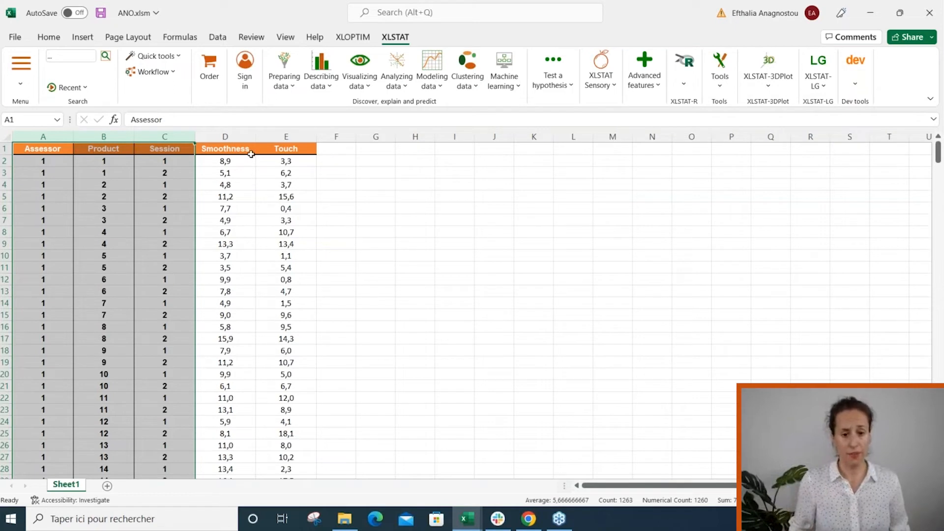
{"action": "left_click", "coordinate": [225, 136]}
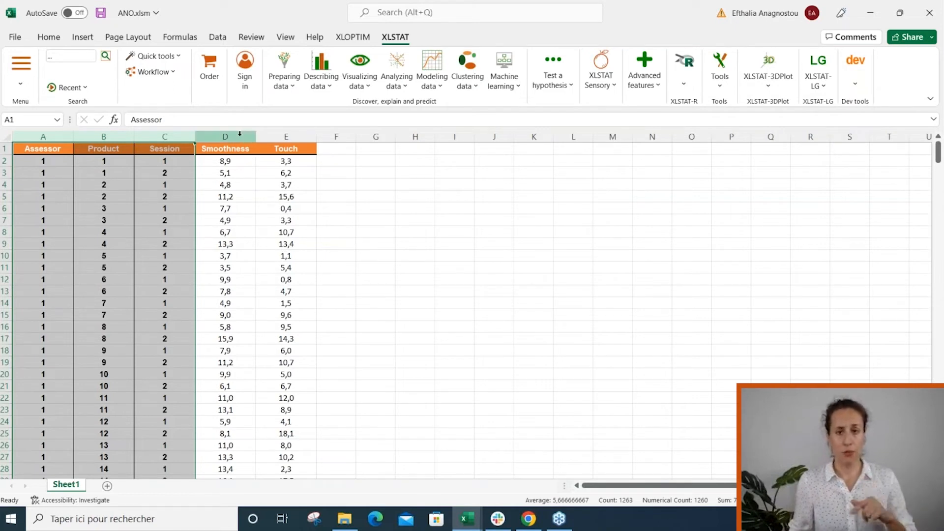
{"action": "left_click", "coordinate": [164, 137]}
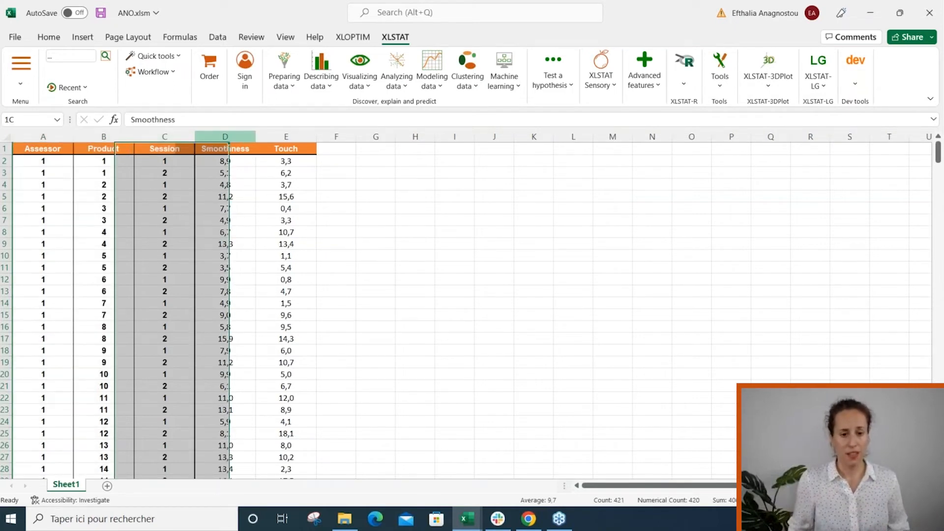
{"action": "left_click", "coordinate": [415, 220]}
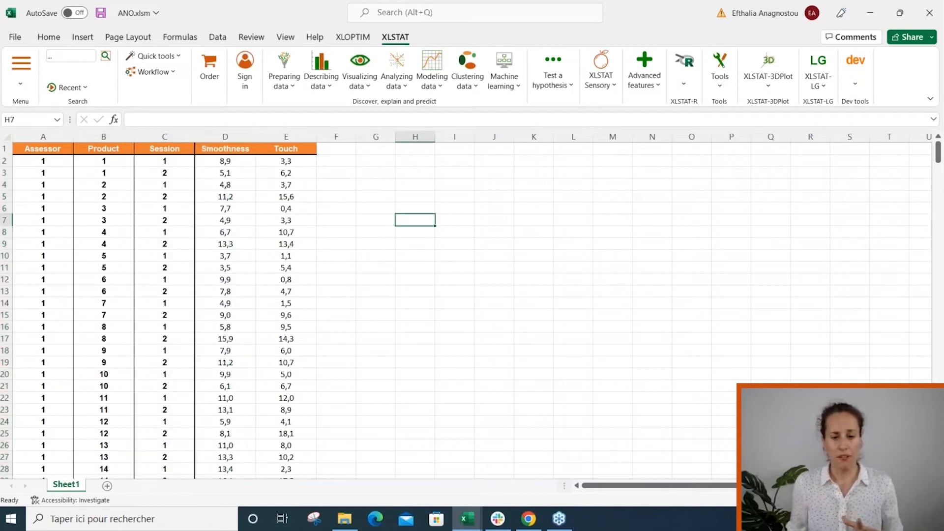
Highlight the Smoothness and Touch response columns and launch XLSTAT ANOVA
{"action": "left_click", "coordinate": [225, 136]}
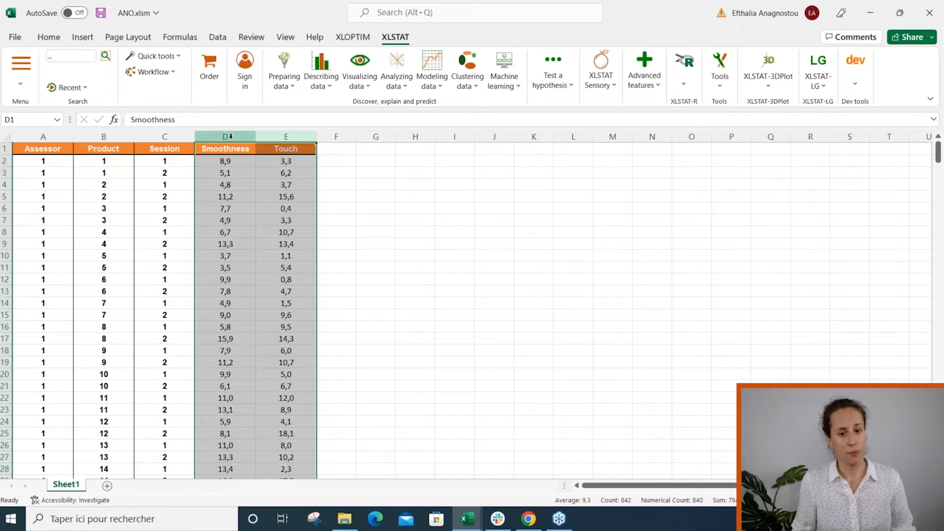
{"action": "left_click", "coordinate": [286, 136]}
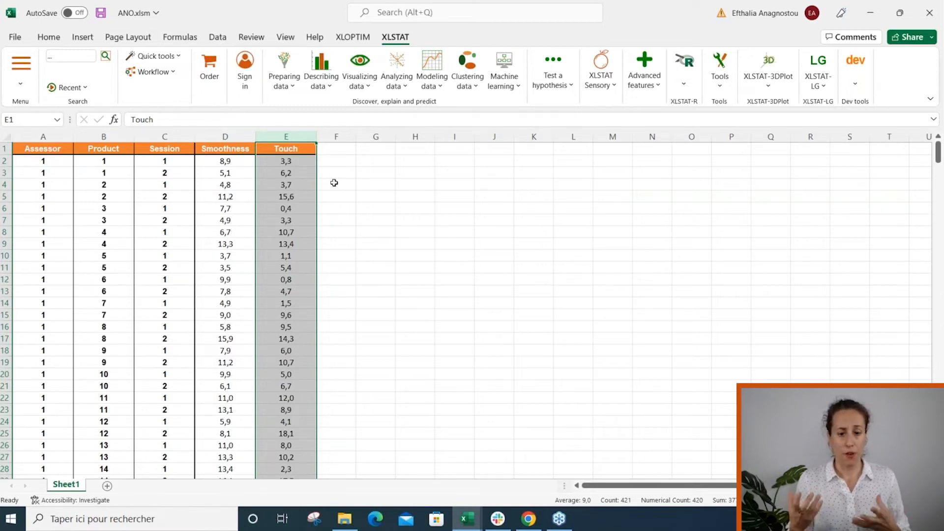
{"action": "mouse_move", "coordinate": [389, 147]}
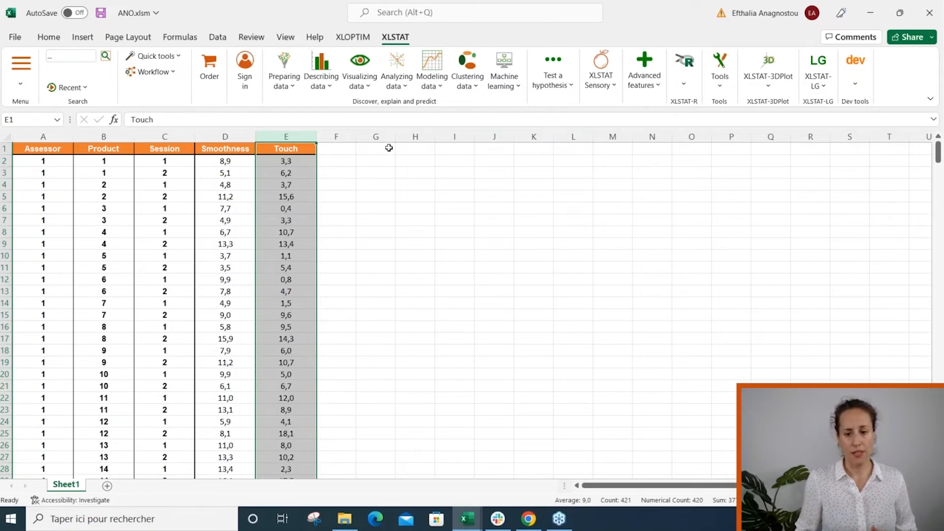
{"action": "left_click", "coordinate": [432, 69]}
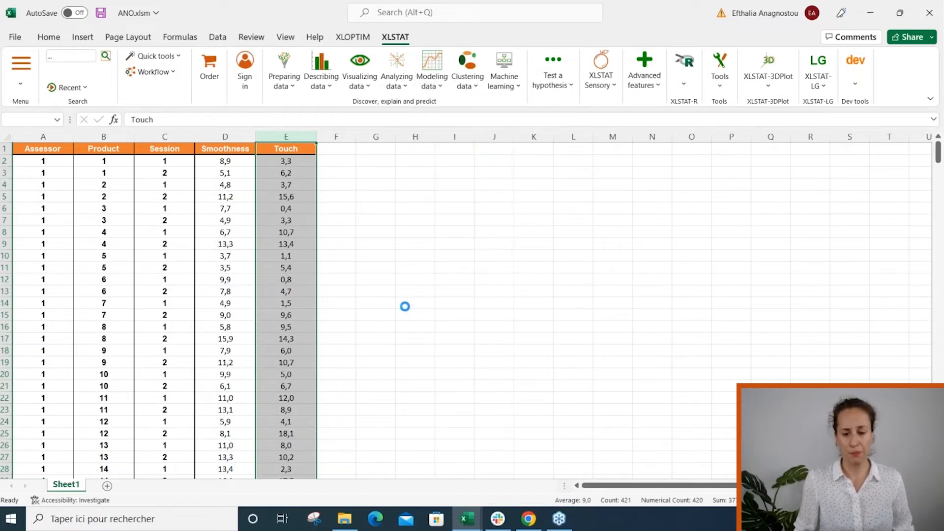
{"action": "mouse_move", "coordinate": [393, 318]}
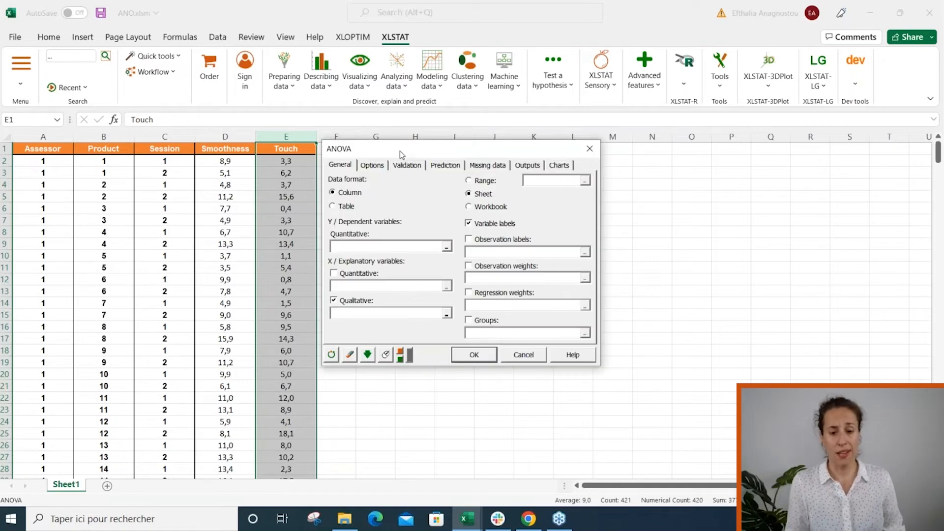
Select Smoothness and Touch (columns D:E) as the quantitative dependent variables
{"action": "left_click", "coordinate": [390, 246]}
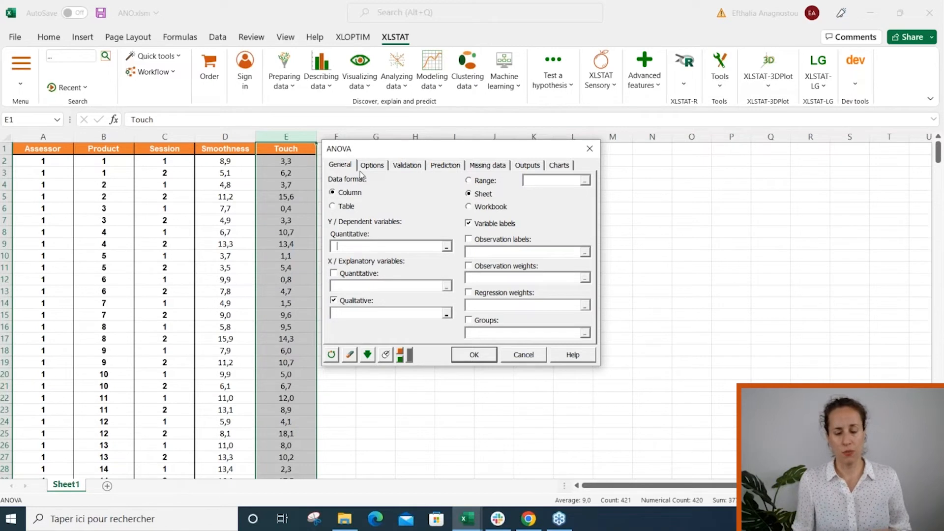
{"action": "mouse_move", "coordinate": [399, 222]}
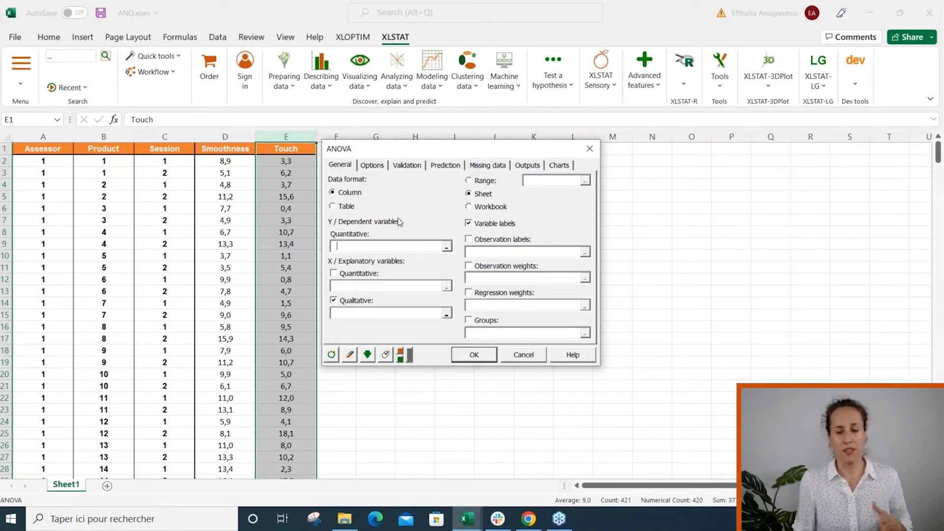
{"action": "mouse_move", "coordinate": [434, 225]}
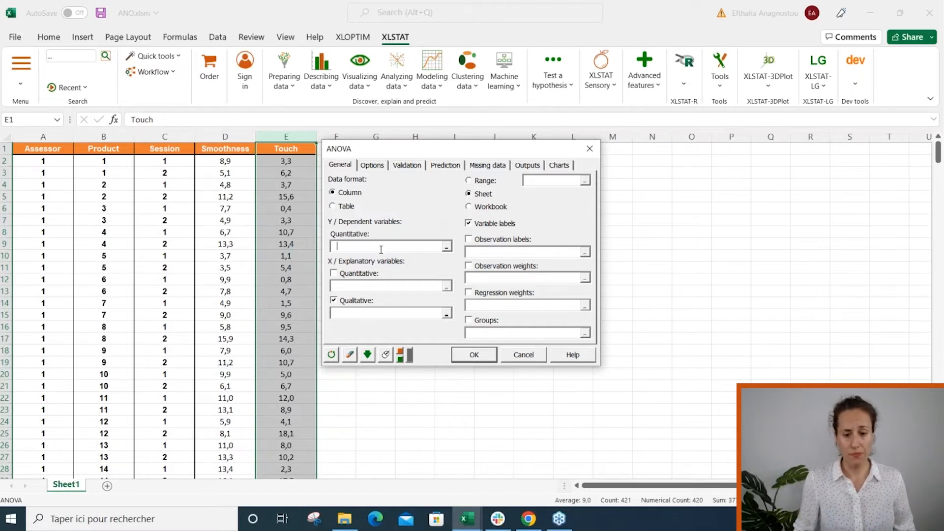
{"action": "mouse_move", "coordinate": [370, 242]}
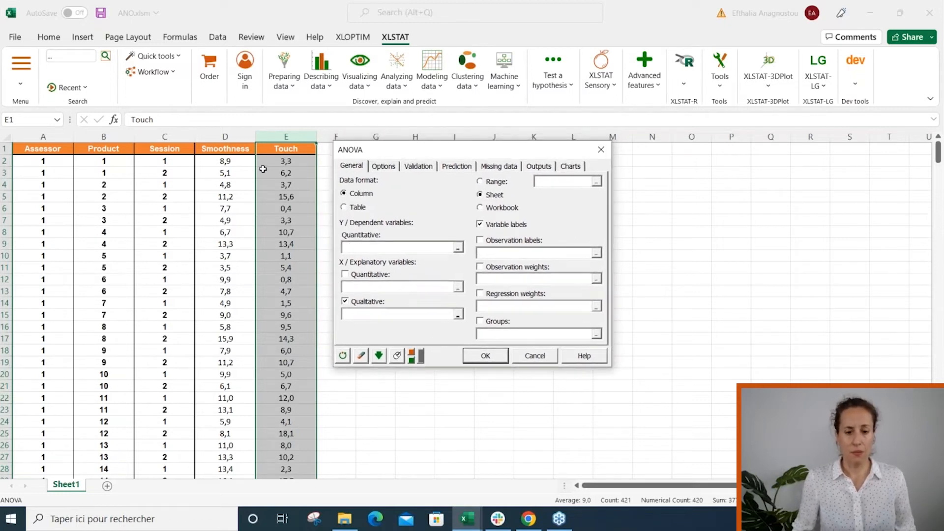
{"action": "left_click_drag", "start_coordinate": [225, 148], "coordinate": [285, 148]}
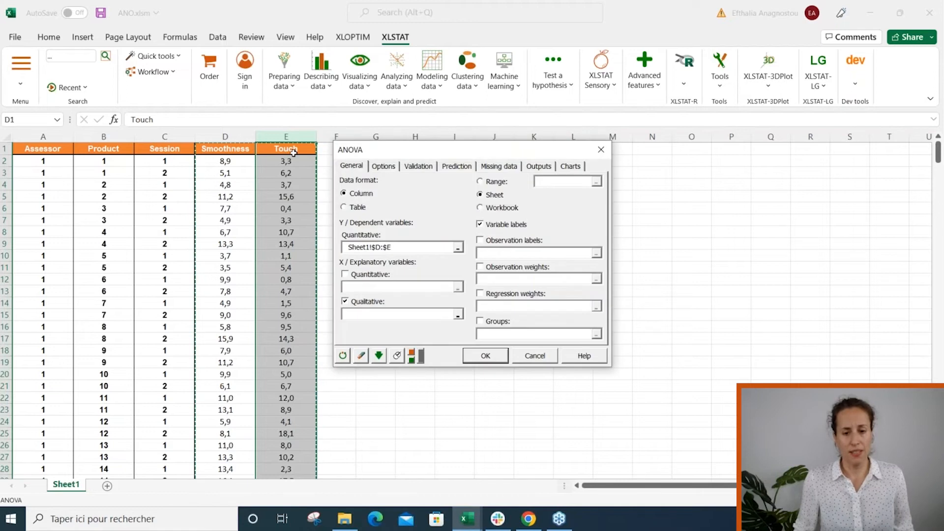
{"action": "left_click", "coordinate": [225, 136]}
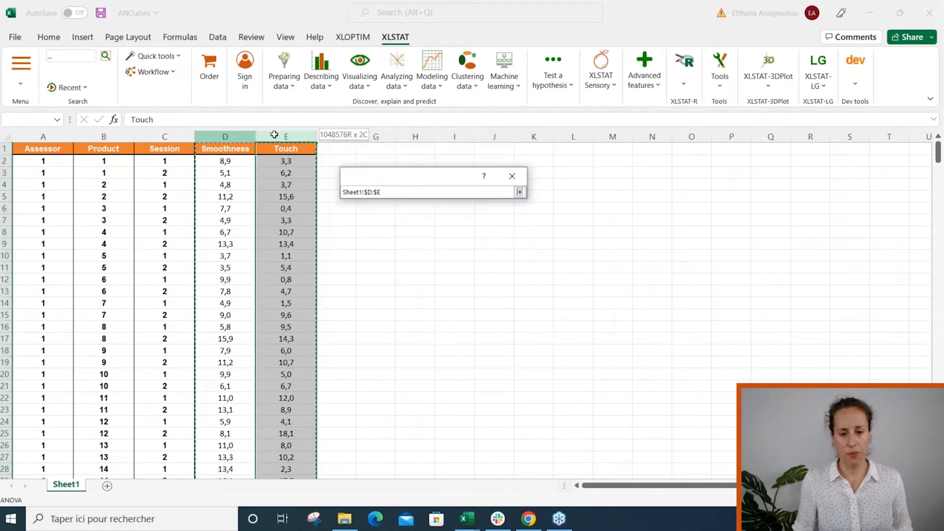
{"action": "left_click", "coordinate": [519, 191]}
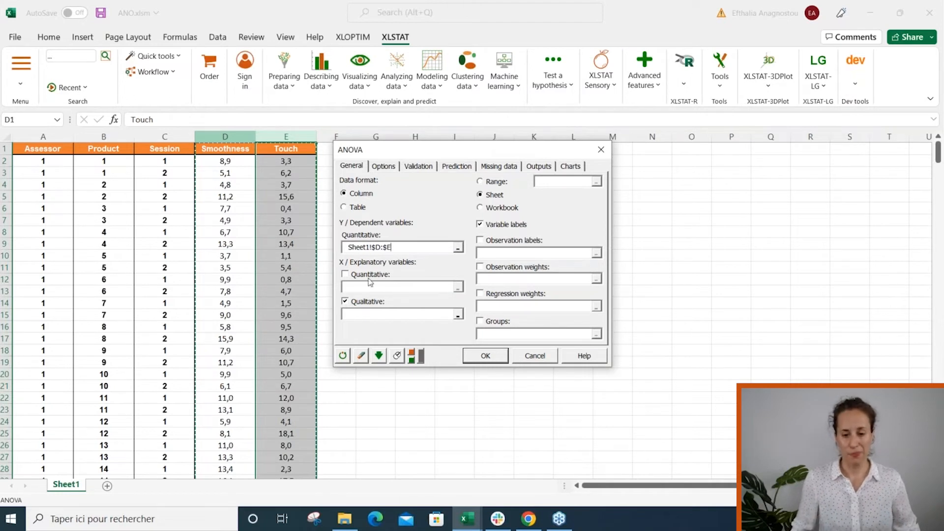
Try quantitative explanatory variables, then drop them, keeping Assessor, Product, Session as qualitative factors
{"action": "left_click", "coordinate": [400, 314]}
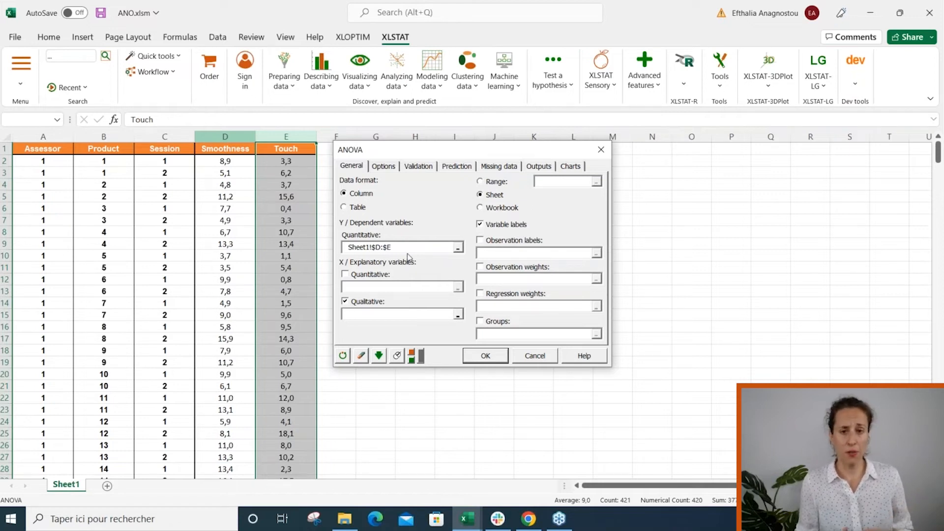
{"action": "left_click", "coordinate": [397, 313]}
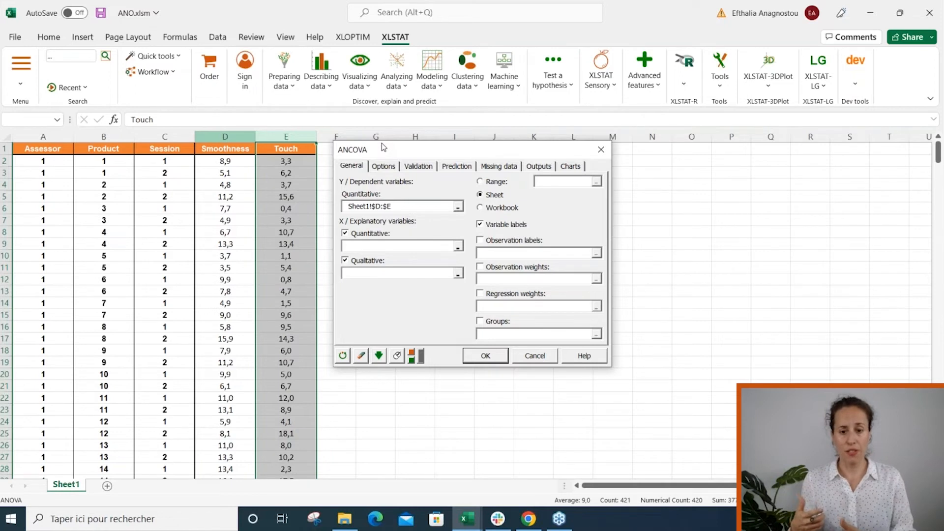
{"action": "left_click", "coordinate": [400, 246]}
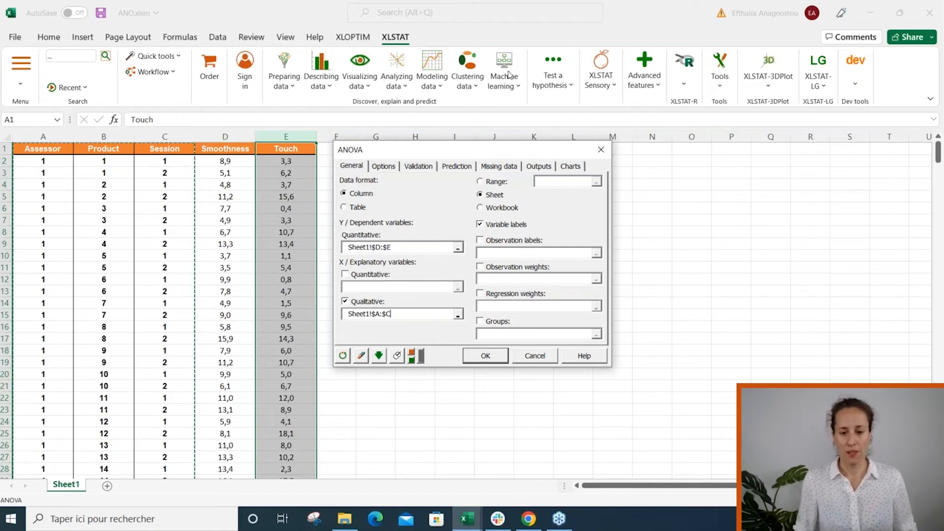
{"action": "mouse_move", "coordinate": [577, 279]}
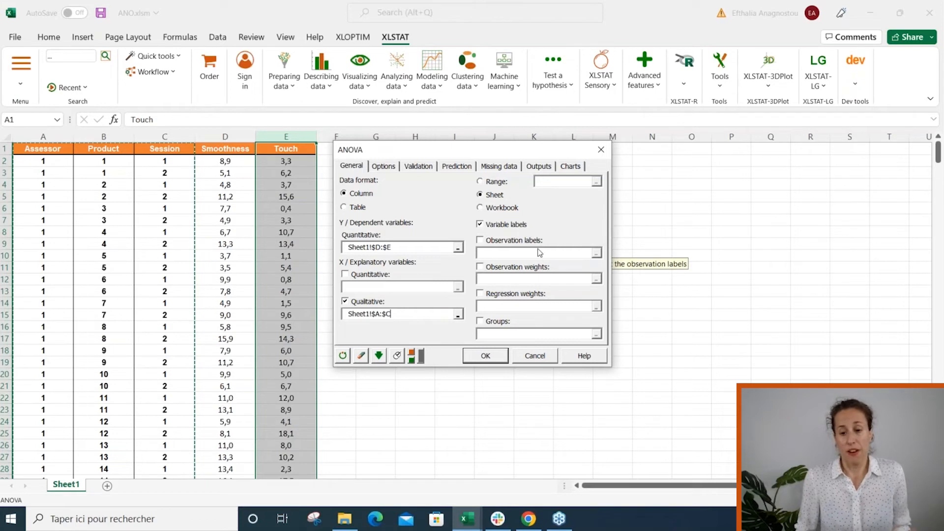
{"action": "mouse_move", "coordinate": [539, 287]}
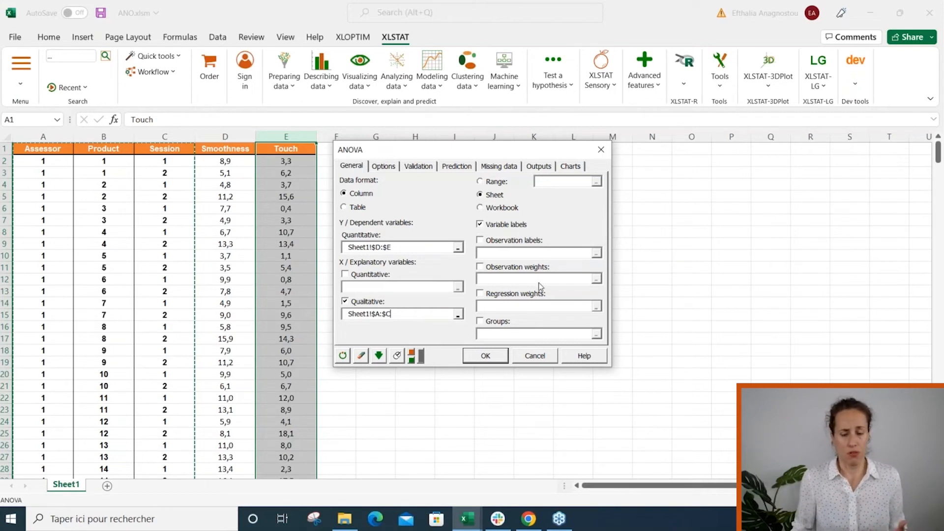
{"action": "mouse_move", "coordinate": [510, 326]}
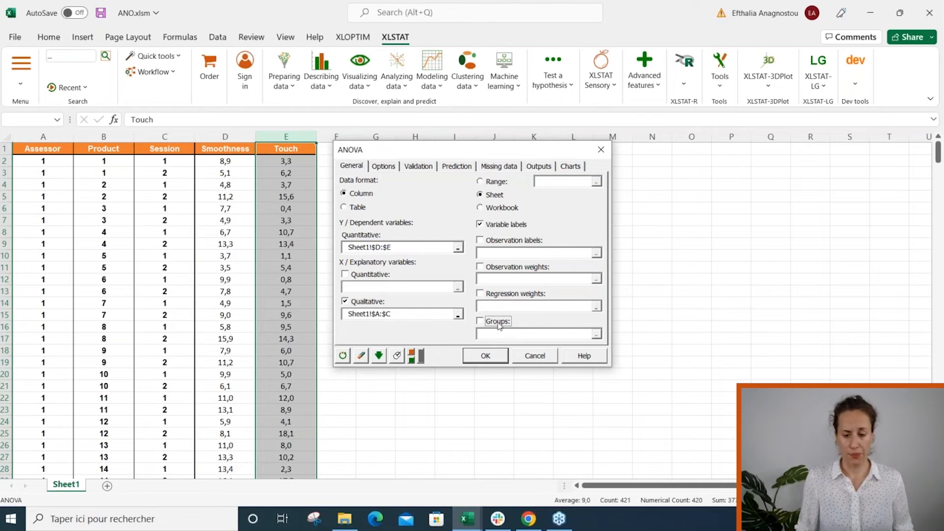
{"action": "mouse_move", "coordinate": [480, 321]}
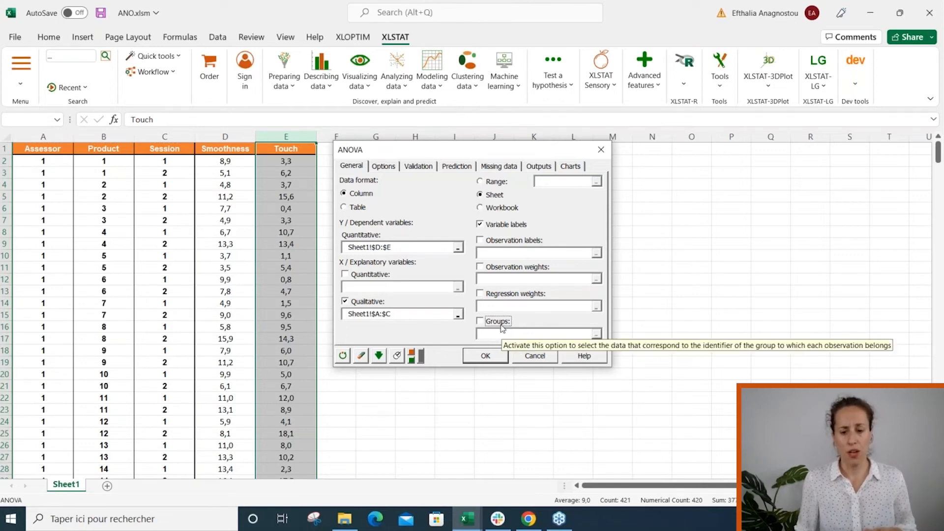
{"action": "mouse_move", "coordinate": [532, 284]}
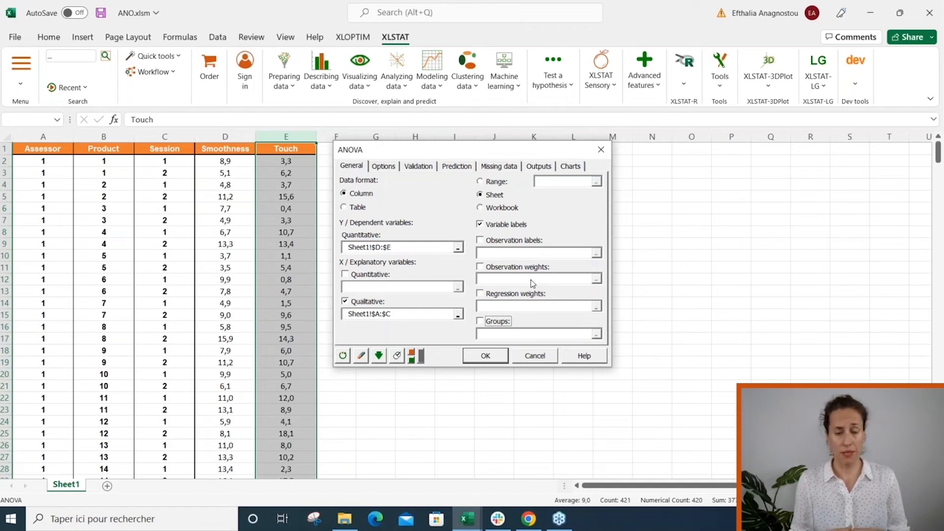
{"action": "mouse_move", "coordinate": [437, 239]}
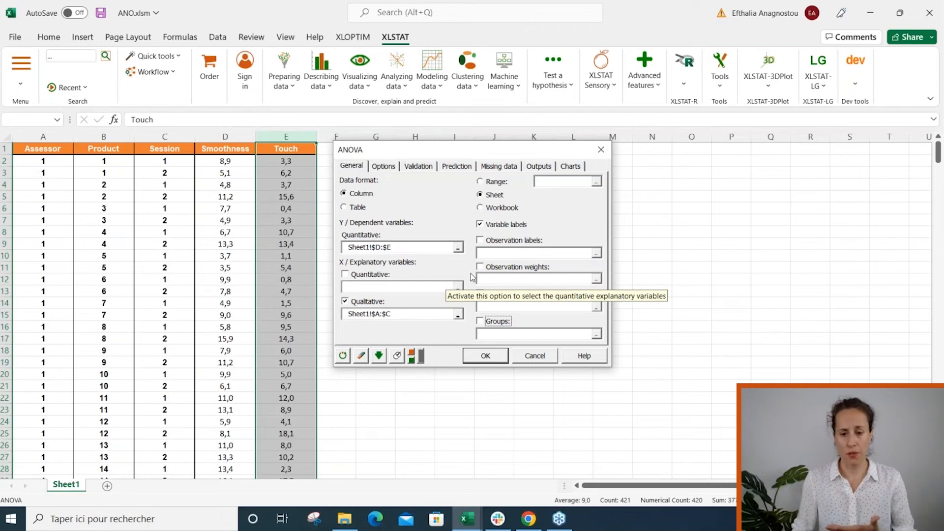
Switch the ANOVA dialog to its Options tab to show the model settings
{"action": "left_click", "coordinate": [383, 166]}
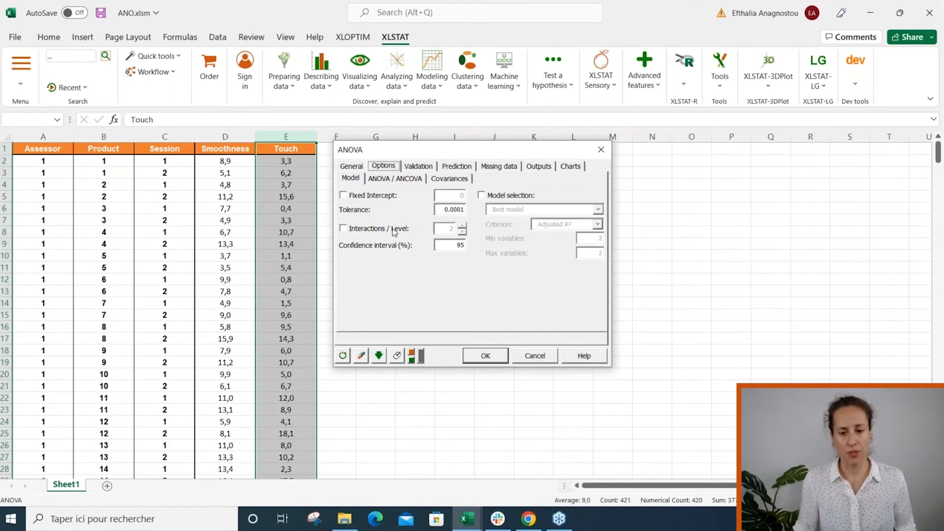
Enable two-way interactions, leave Model selection off, and view the ANOVA/ANCOVA sub-tab
{"action": "left_click", "coordinate": [344, 228]}
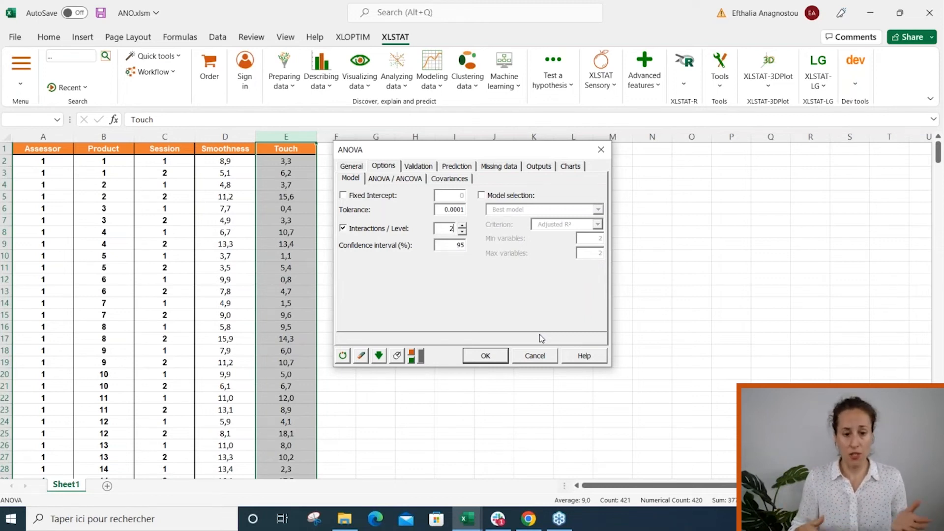
{"action": "mouse_move", "coordinate": [477, 242]}
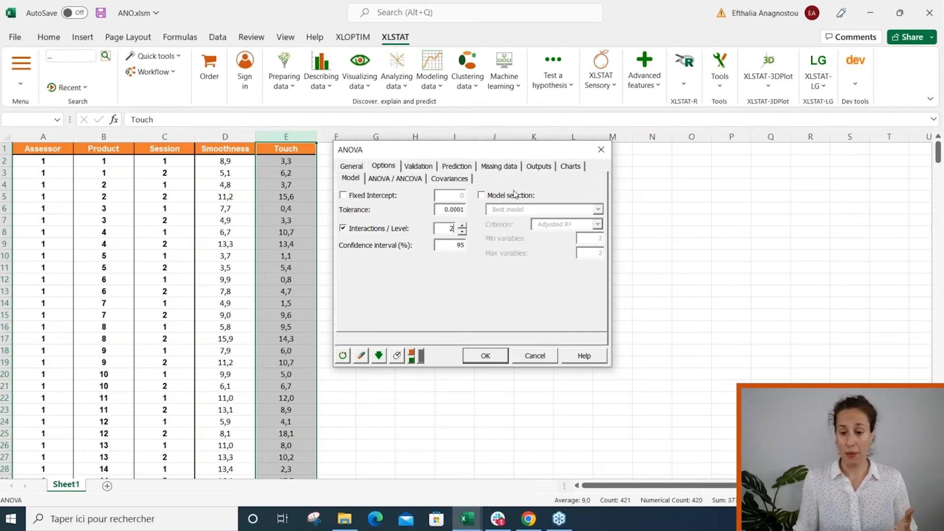
{"action": "left_click", "coordinate": [482, 195]}
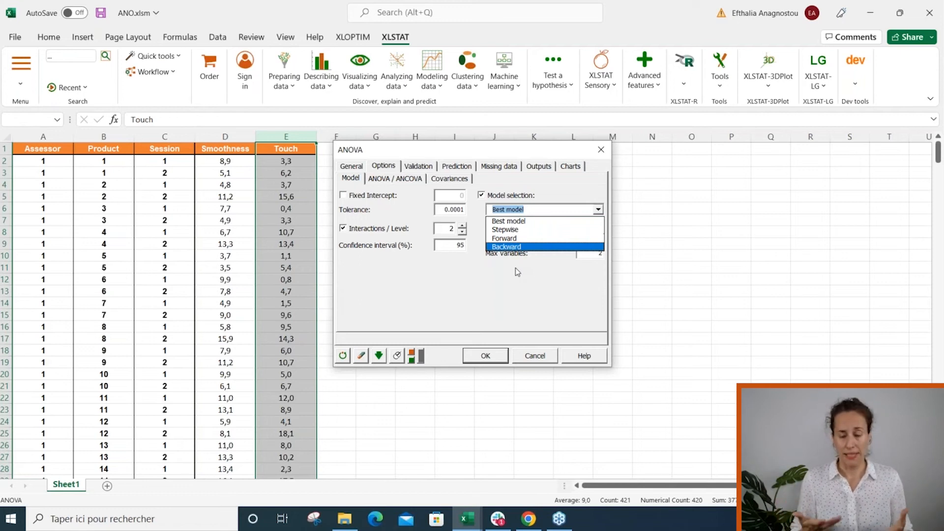
{"action": "left_click", "coordinate": [481, 196]}
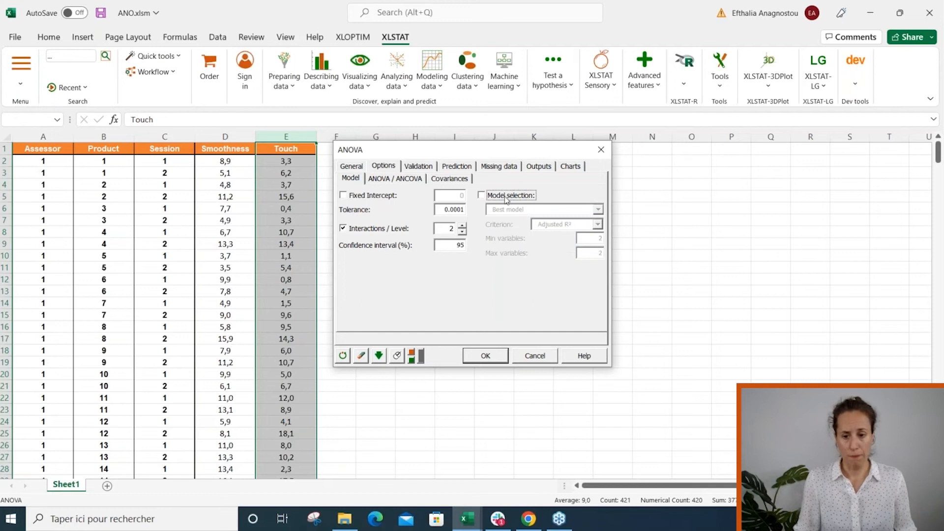
{"action": "mouse_move", "coordinate": [515, 235]}
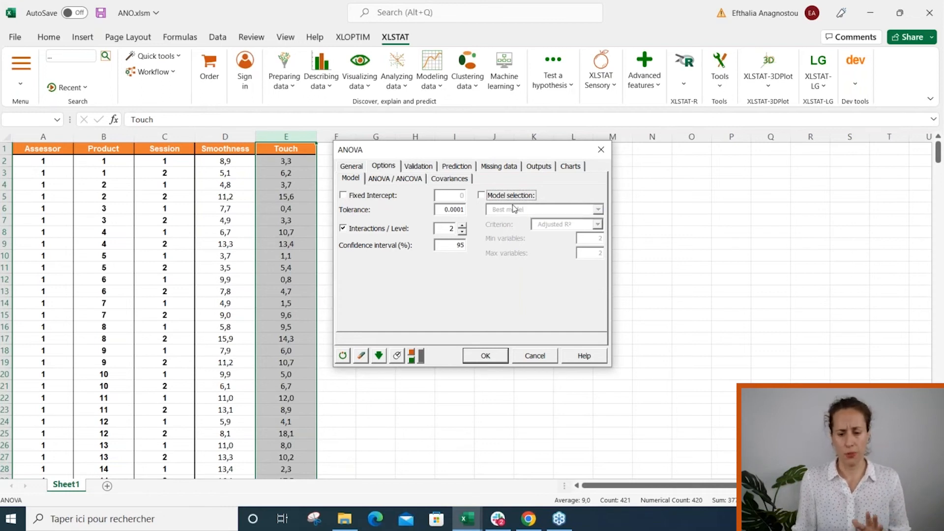
{"action": "left_click", "coordinate": [395, 178]}
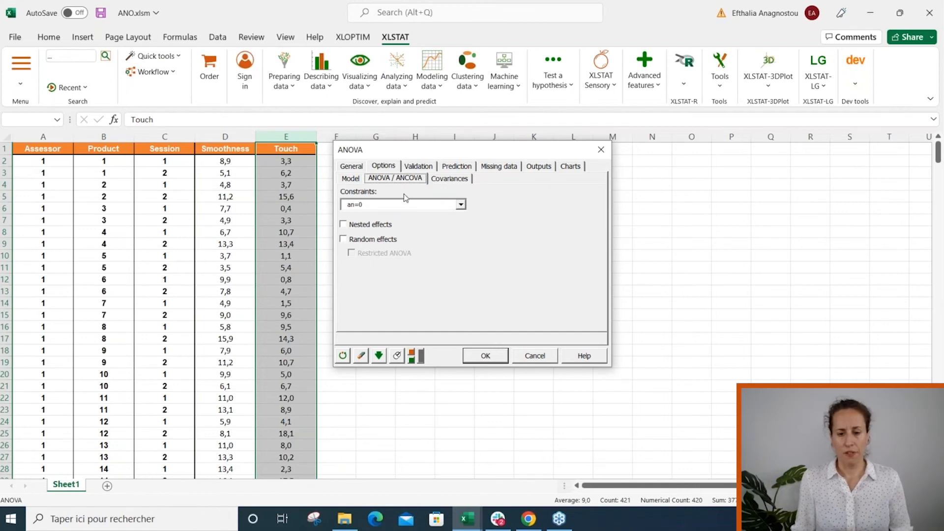
Keep the an=0 constraint and leave heteroscedasticity correction switched off
{"action": "left_click", "coordinate": [460, 205]}
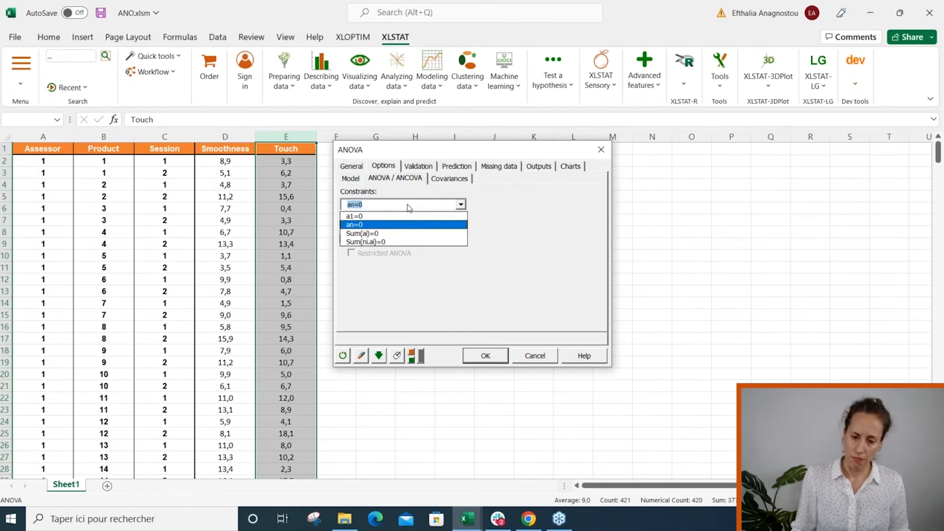
{"action": "left_click", "coordinate": [354, 225]}
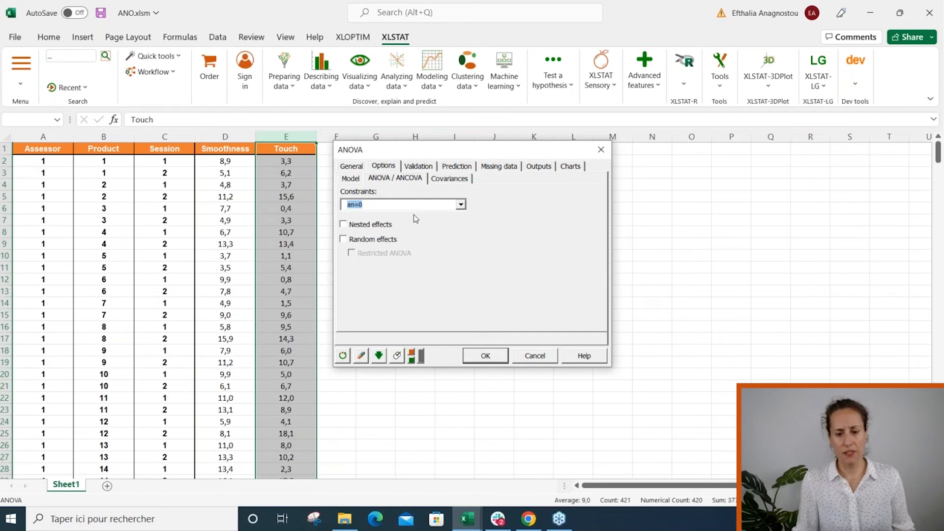
{"action": "left_click", "coordinate": [449, 178]}
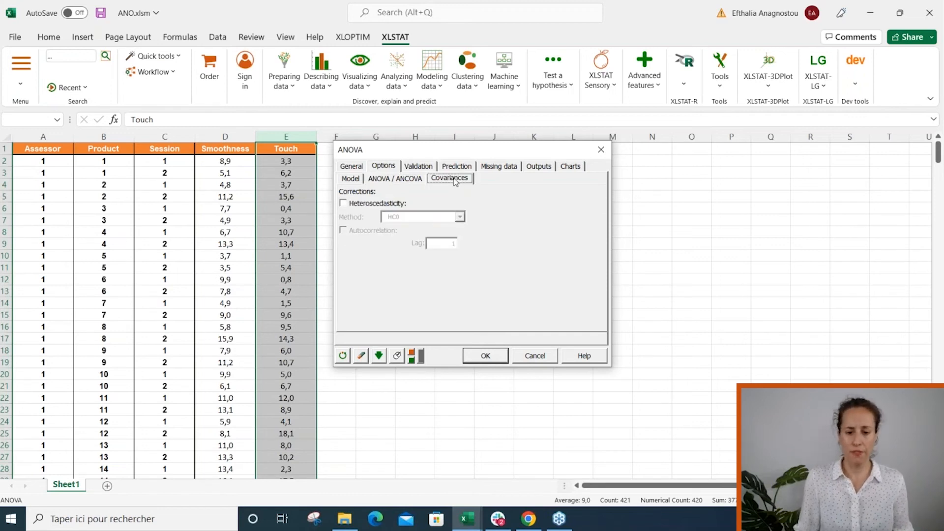
{"action": "left_click", "coordinate": [343, 203]}
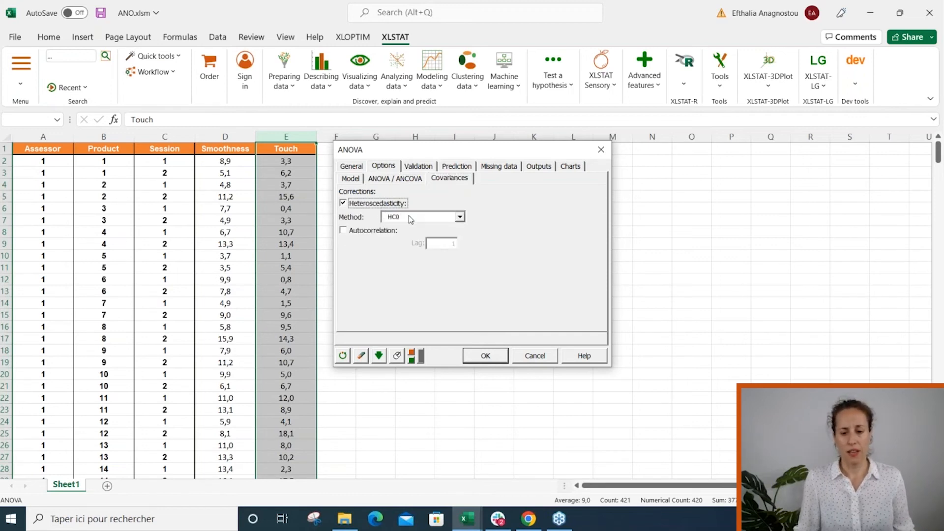
{"action": "left_click", "coordinate": [459, 217]}
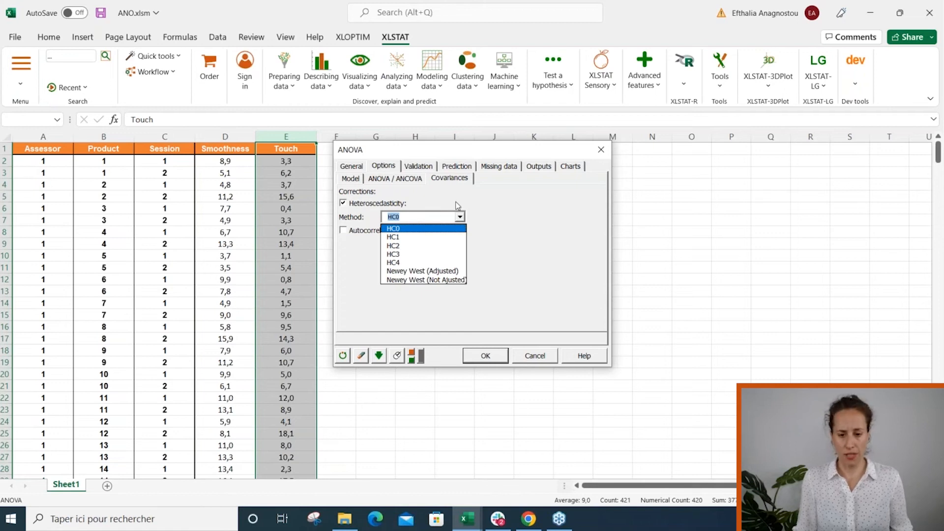
{"action": "left_click", "coordinate": [343, 203]}
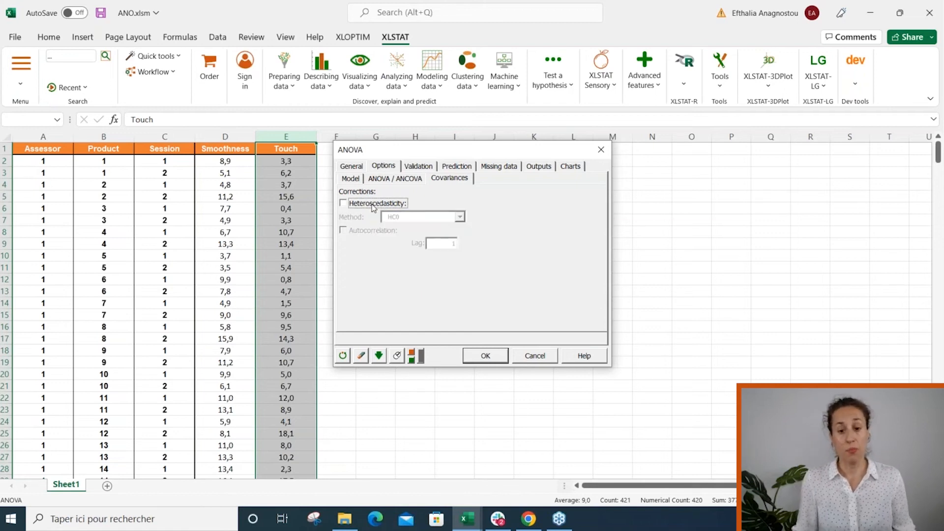
{"action": "left_click", "coordinate": [418, 166]}
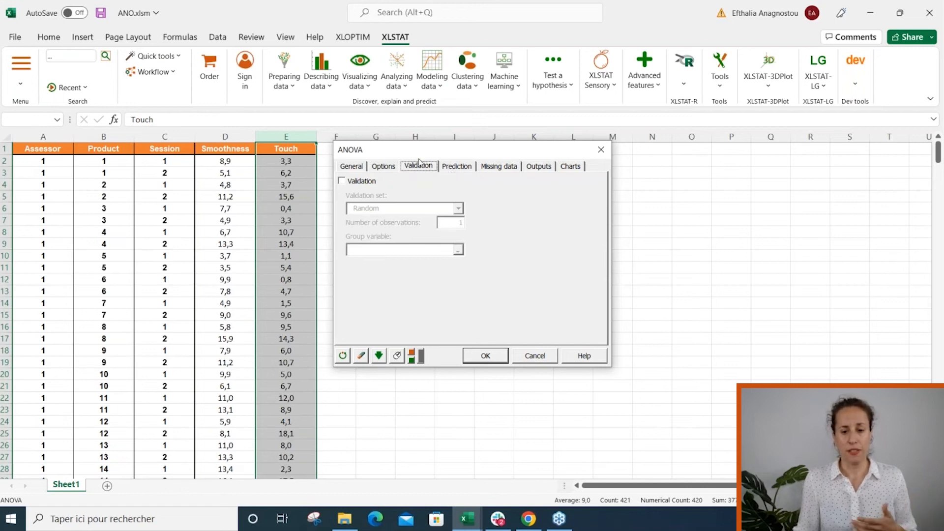
{"action": "mouse_move", "coordinate": [414, 200]}
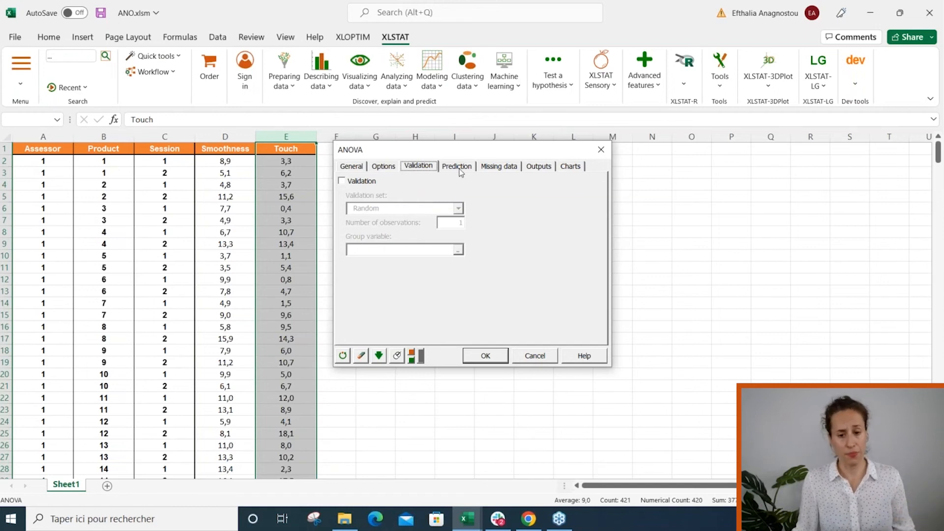
Review the Prediction and Missing data tabs without changes, ending on Outputs
{"action": "left_click", "coordinate": [457, 166]}
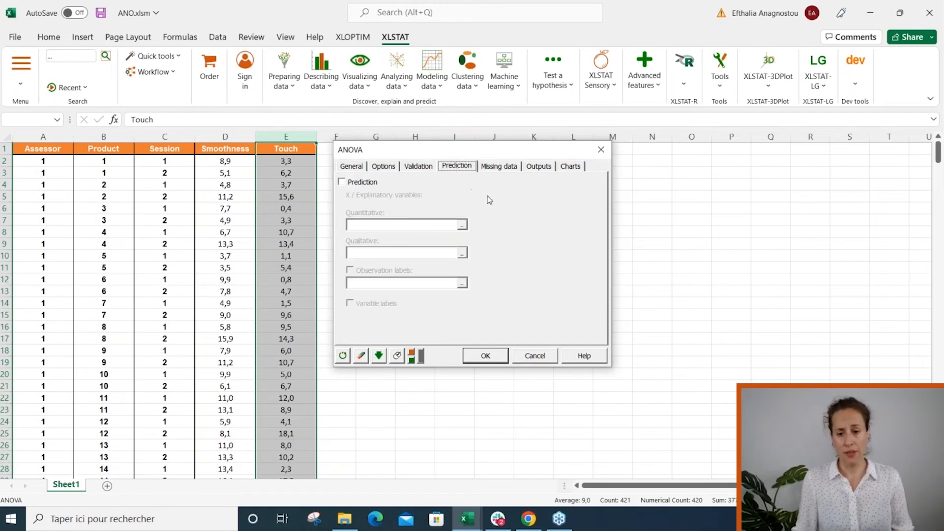
{"action": "mouse_move", "coordinate": [456, 180]}
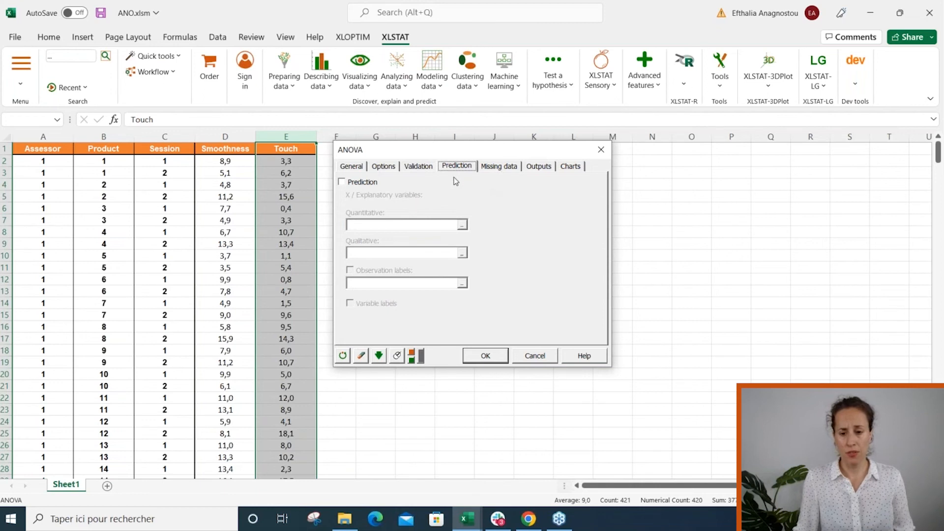
{"action": "left_click", "coordinate": [500, 166]}
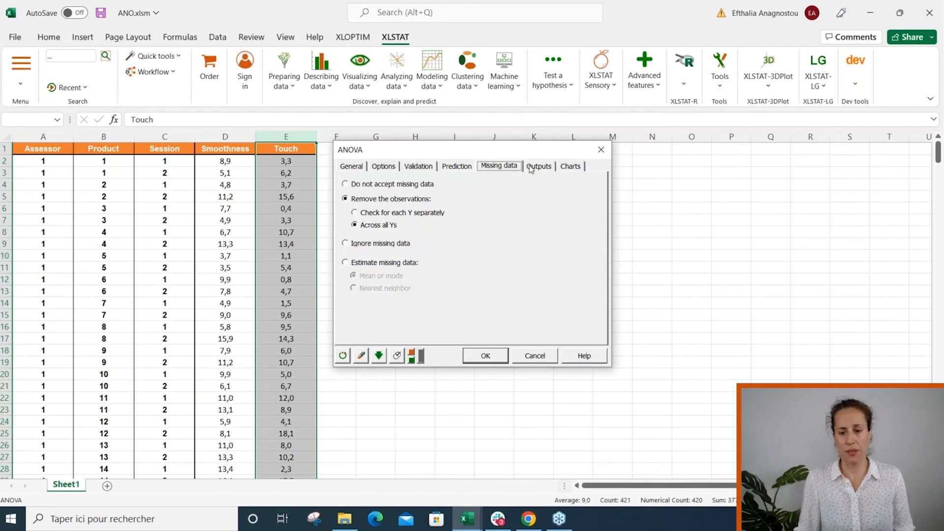
{"action": "mouse_move", "coordinate": [532, 171]}
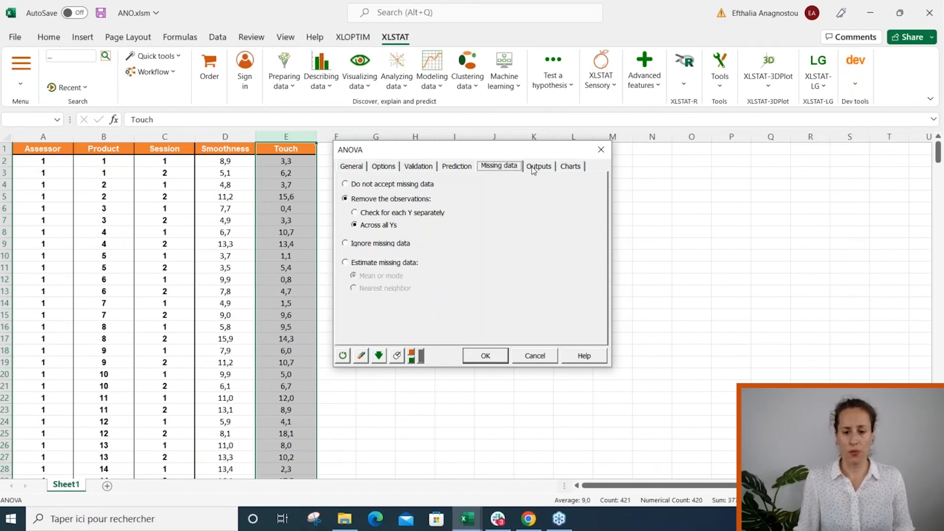
{"action": "left_click", "coordinate": [539, 166]}
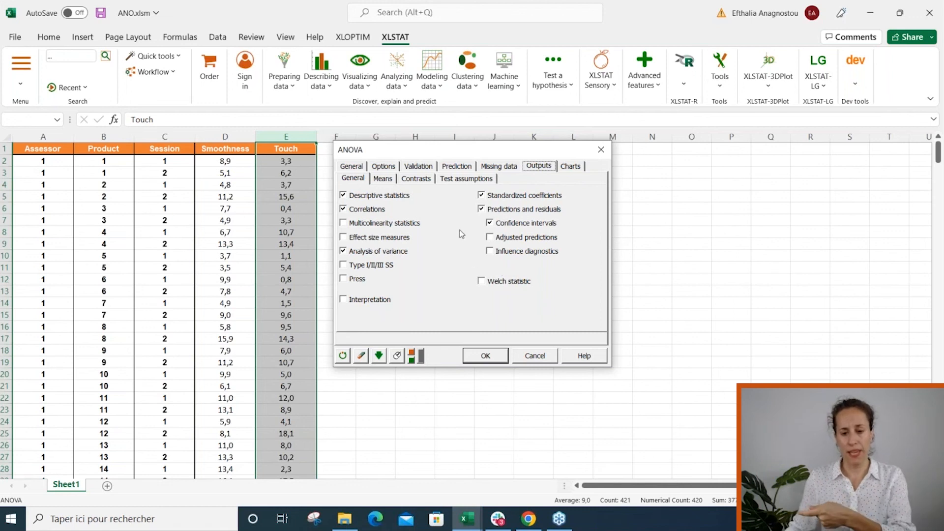
Turn on Tukey (HSD) pairwise comparisons under Outputs > Means and review Contrasts
{"action": "left_click", "coordinate": [381, 178]}
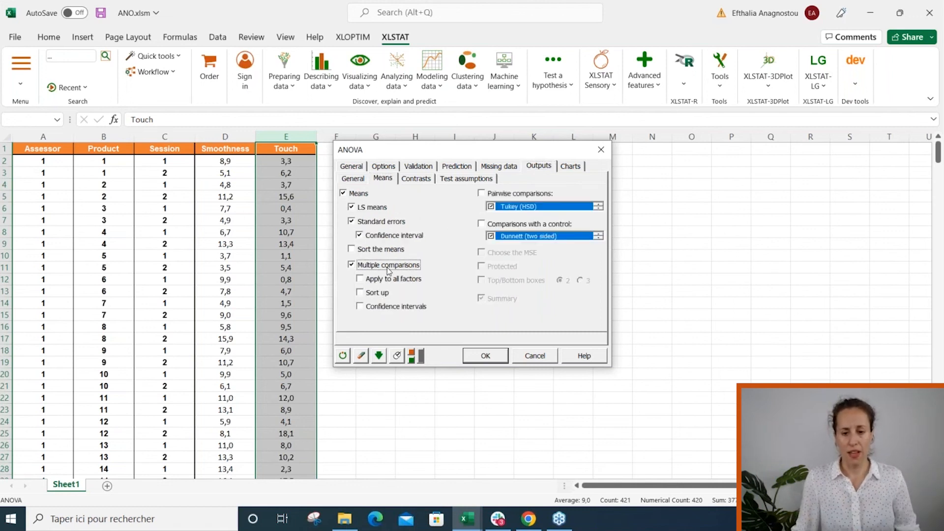
{"action": "mouse_move", "coordinate": [392, 278]}
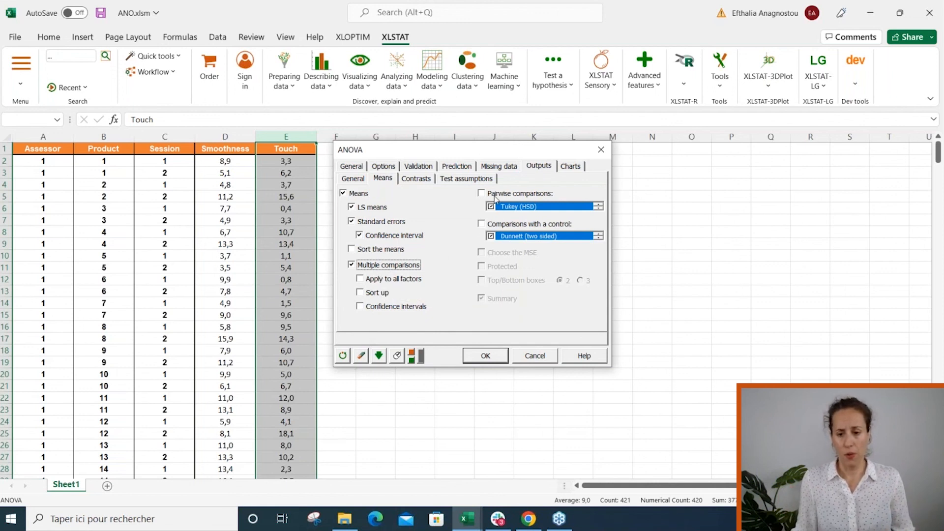
{"action": "left_click", "coordinate": [482, 192]}
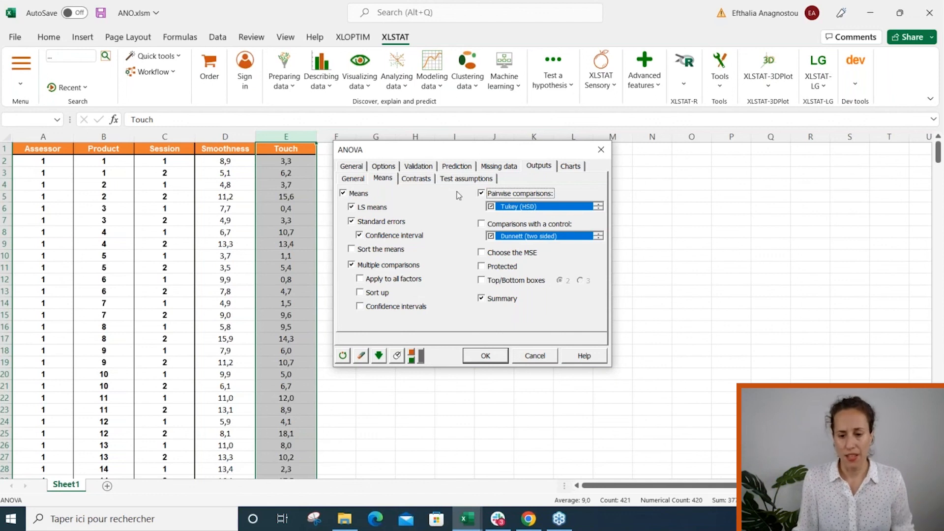
{"action": "left_click", "coordinate": [416, 178]}
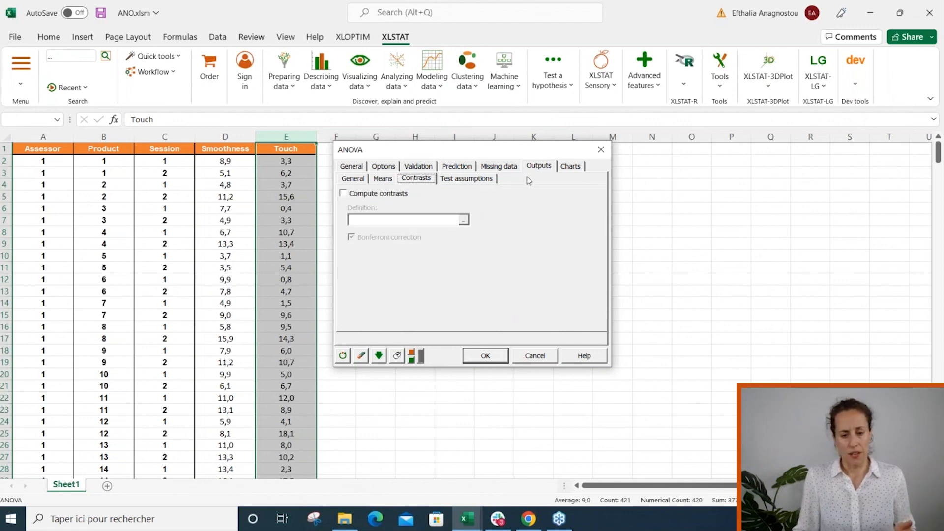
{"action": "left_click", "coordinate": [570, 166]}
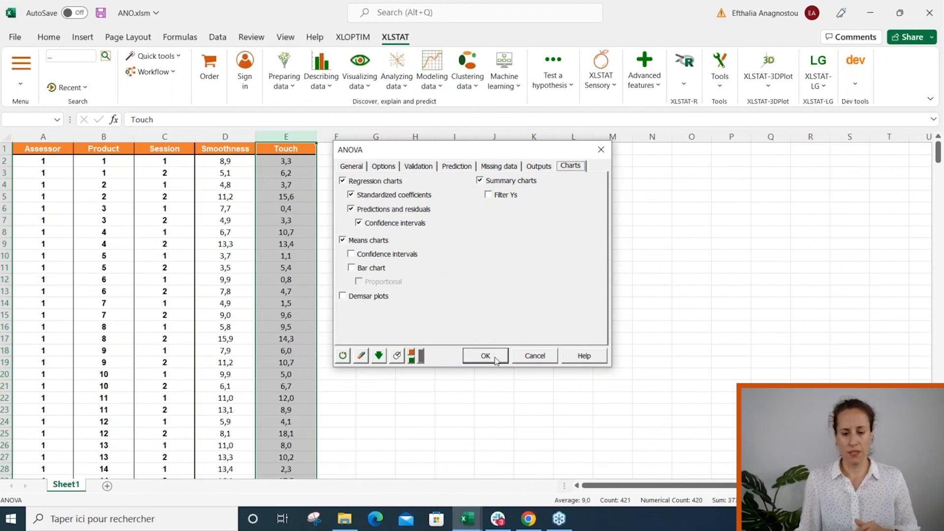
Confirm the ANOVA settings with OK to run the analysis
{"action": "left_click", "coordinate": [485, 356]}
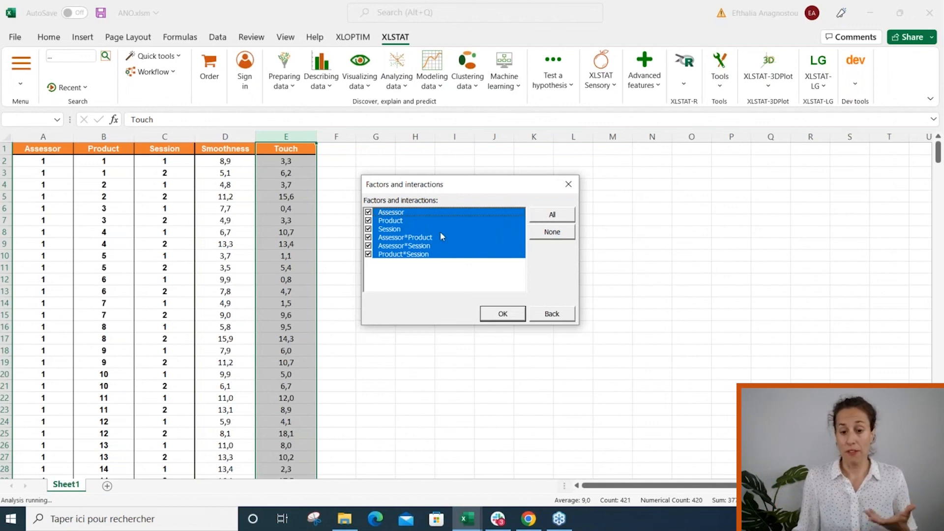
{"action": "mouse_move", "coordinate": [516, 239]}
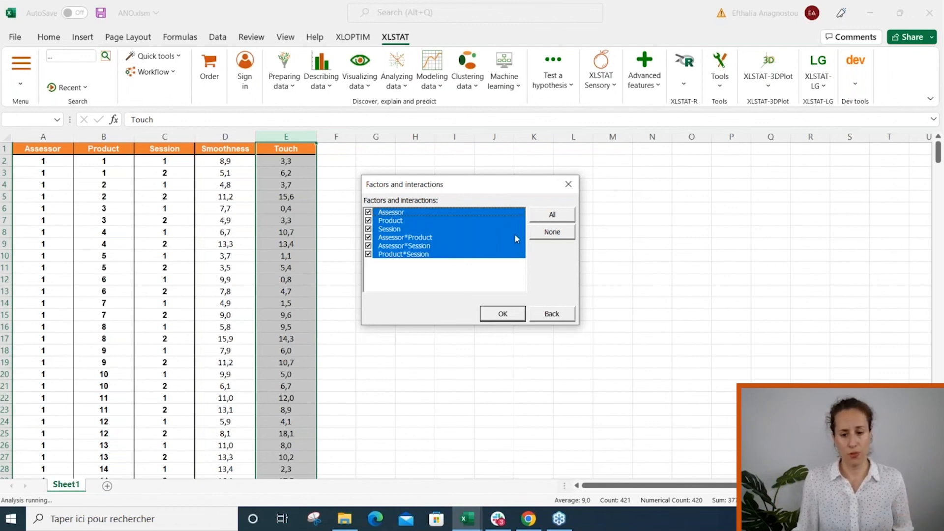
Clear all terms, then check only Assessor, Product, Session and Assessor*Product
{"action": "left_click", "coordinate": [551, 231]}
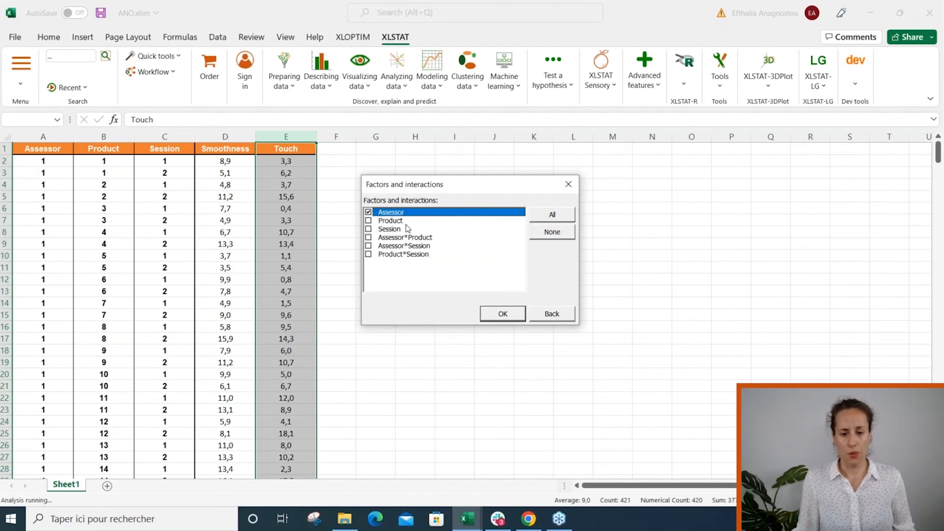
{"action": "left_click", "coordinate": [390, 229]}
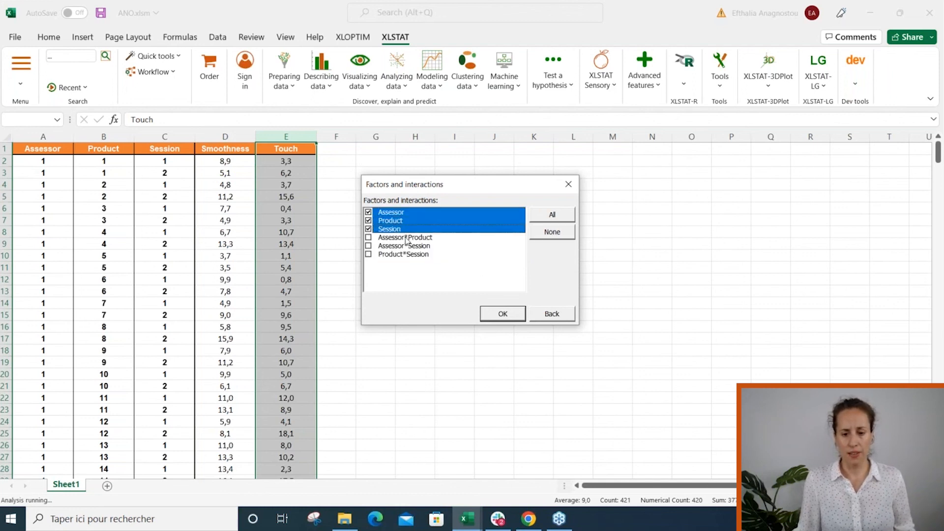
{"action": "left_click", "coordinate": [368, 236]}
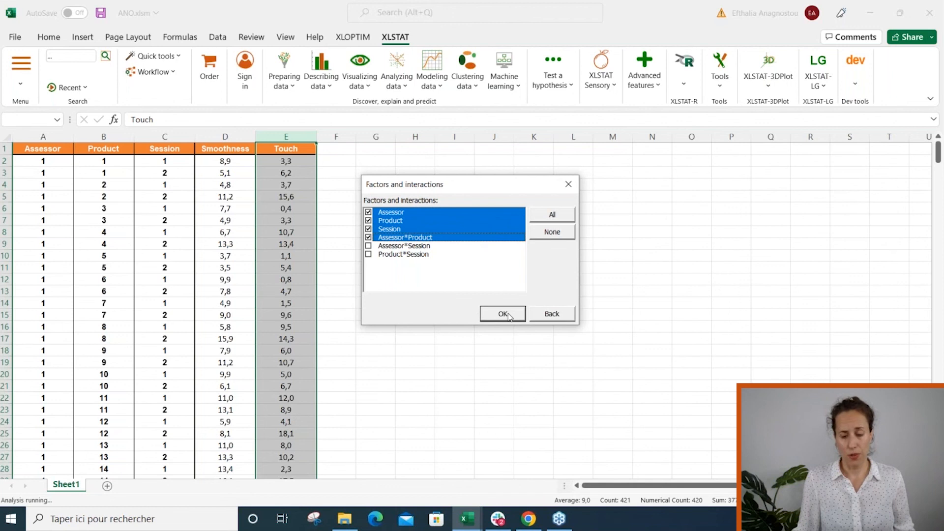